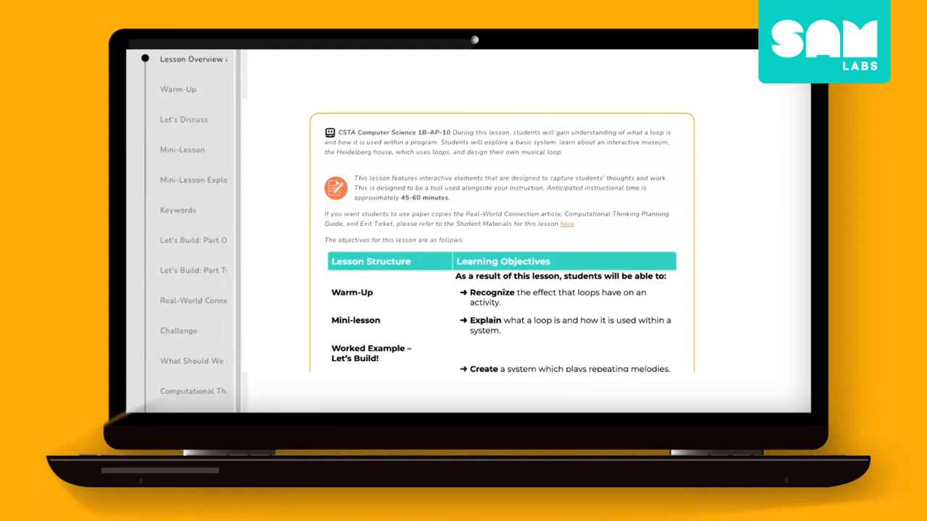
Step: Scroll past the Lesson Overview objectives and Exit Ticket question to the Keywords activity
{"action": "scroll", "scroll_direction": "down", "scroll_amount": 3}
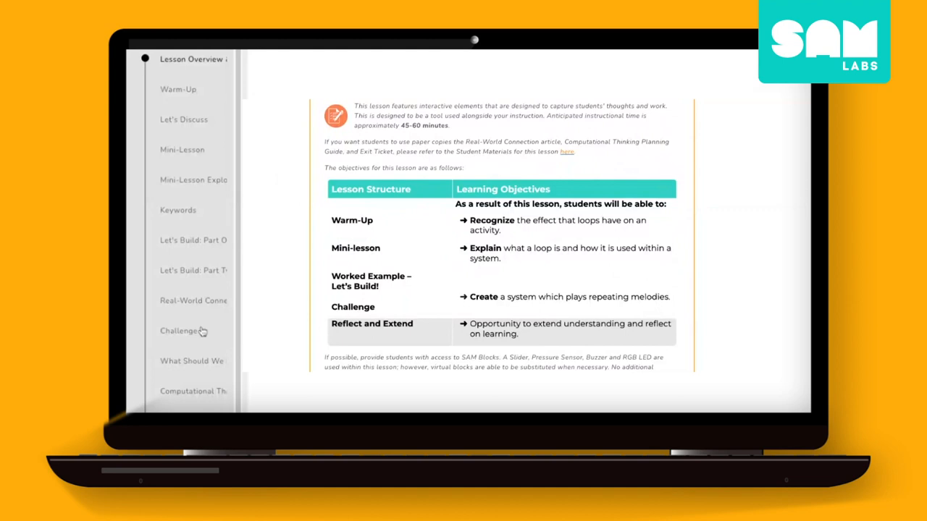
{"action": "scroll", "scroll_direction": "down", "scroll_amount": 3}
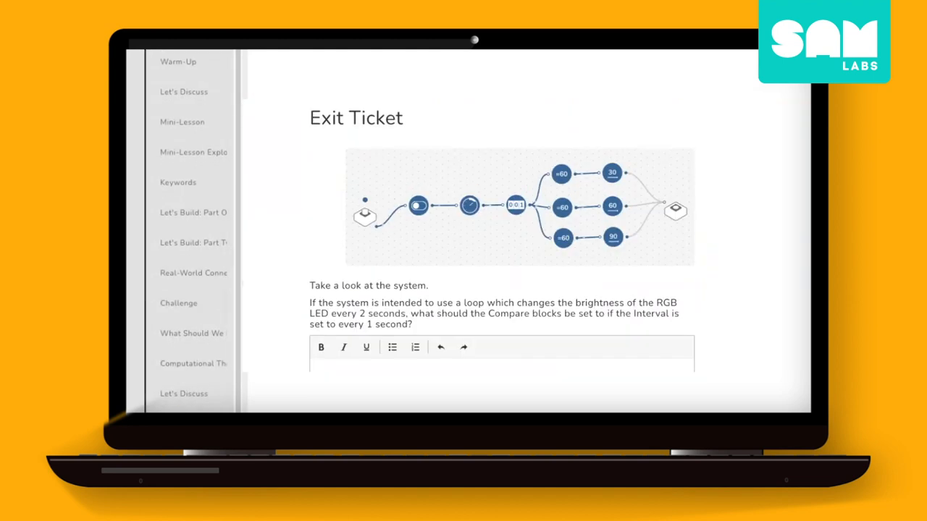
{"action": "scroll", "scroll_direction": "down", "scroll_amount": 3}
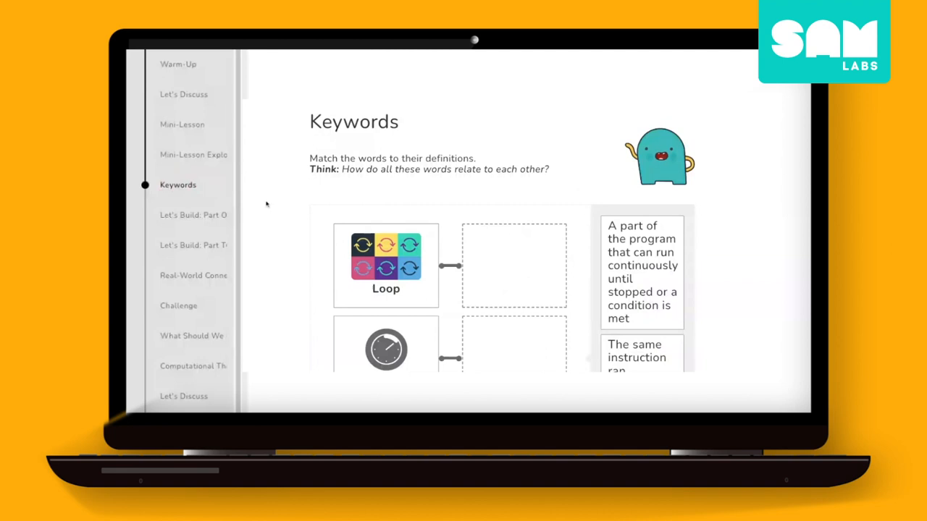
Step: Match 'A period of time between events' to Interval, then go to Let's Build: Part One
{"action": "scroll", "scroll_direction": "down", "scroll_amount": 3}
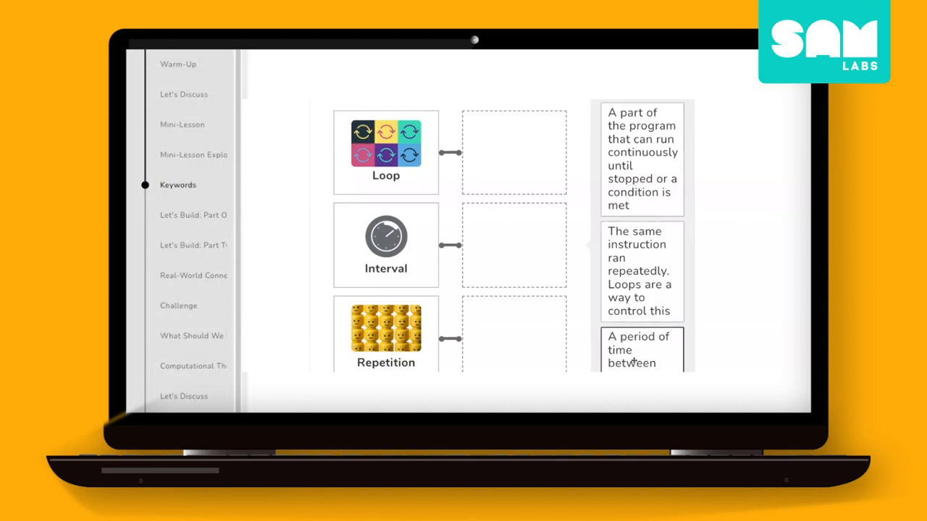
{"action": "left_click_drag", "start_coordinate": [641, 350], "coordinate": [512, 239]}
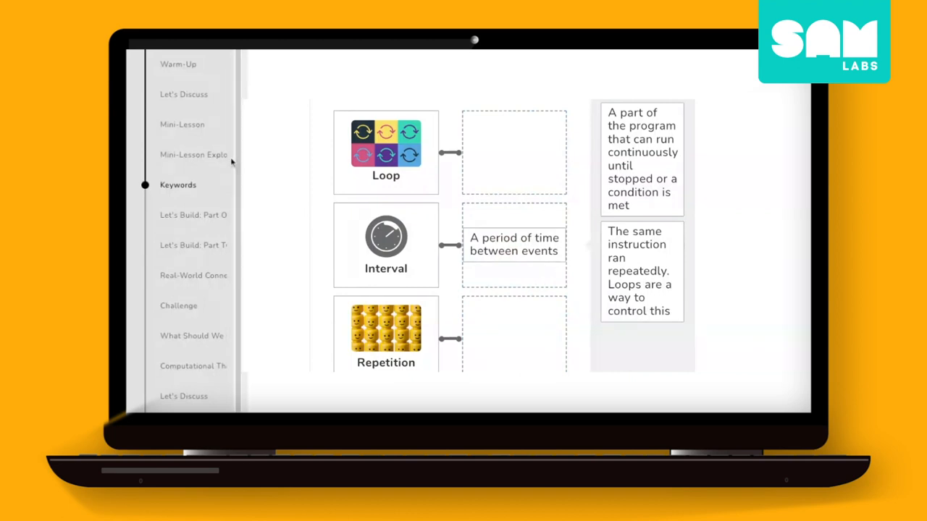
{"action": "mouse_move", "coordinate": [210, 138]}
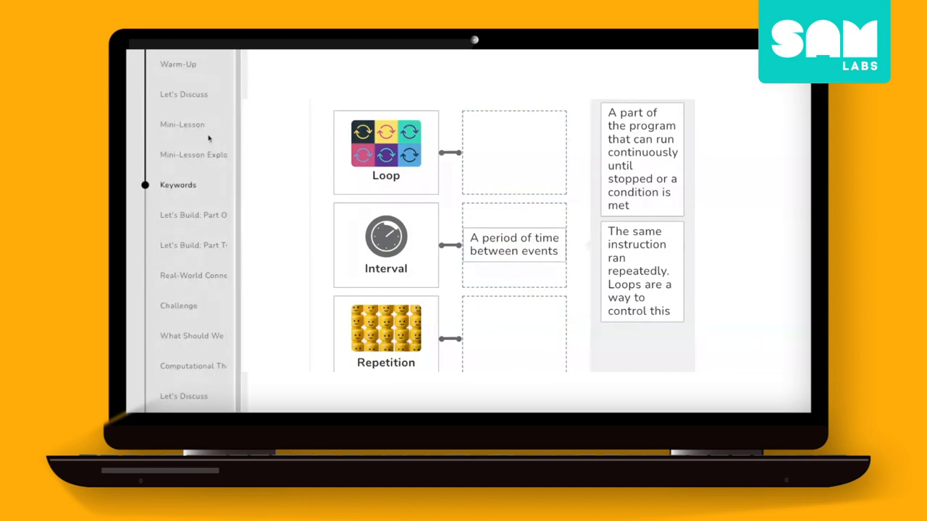
{"action": "left_click", "coordinate": [193, 215]}
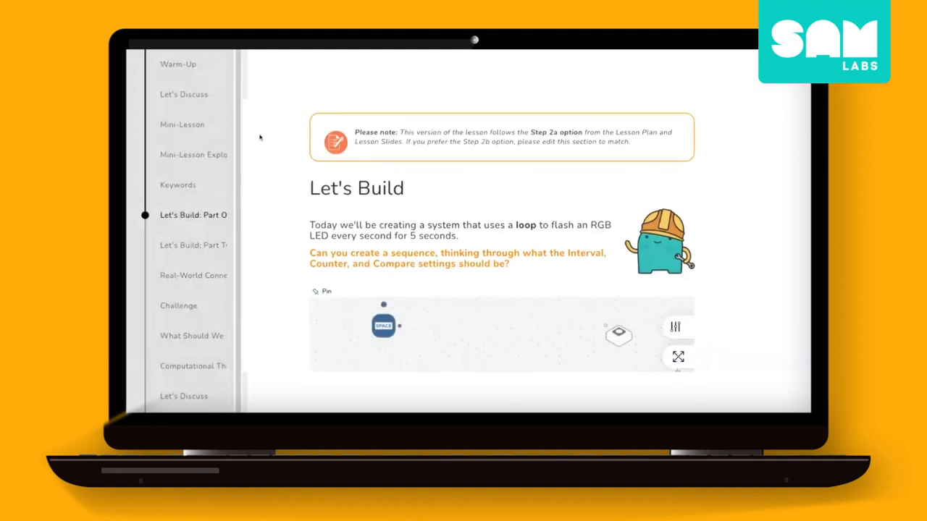
Step: Wire the SPACE key block to the switch block, unpin the canvas, then go to Real-World Connection
{"action": "scroll", "scroll_direction": "down", "scroll_amount": 3}
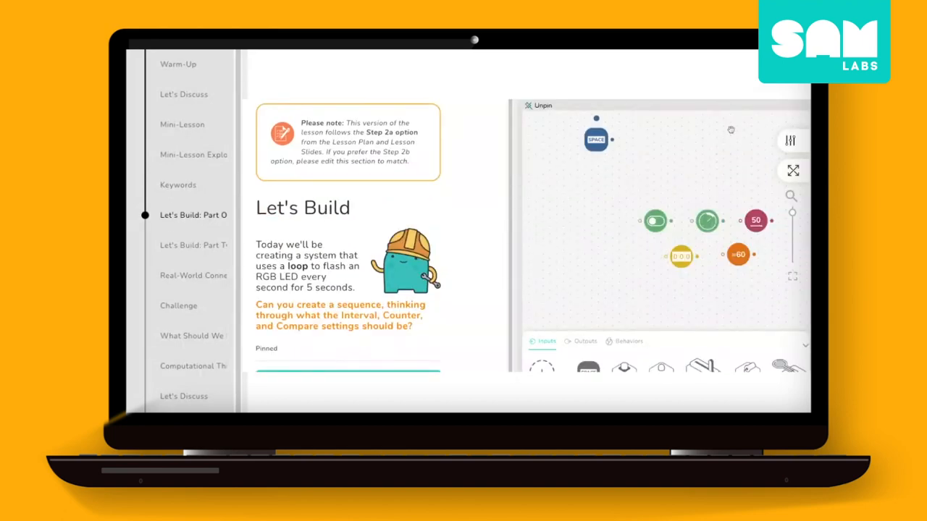
{"action": "left_click_drag", "start_coordinate": [655, 221], "coordinate": [674, 165]}
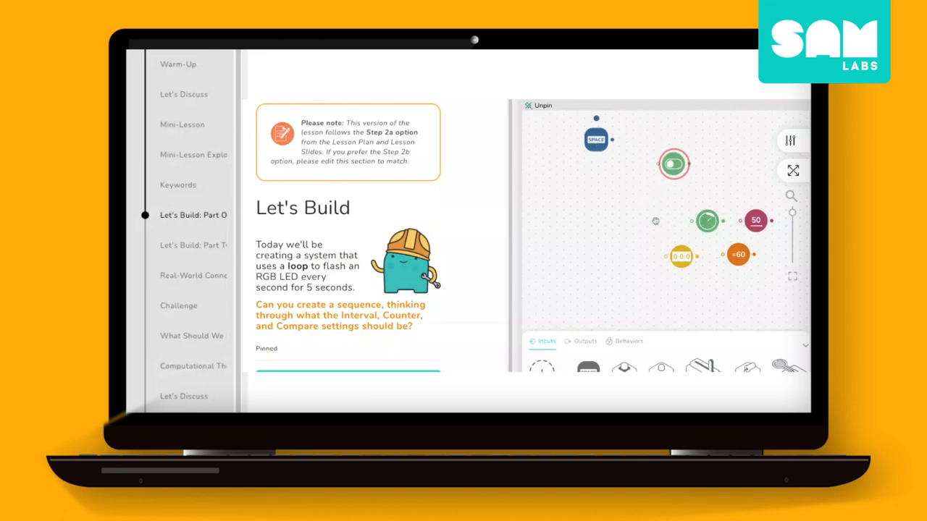
{"action": "left_click_drag", "start_coordinate": [673, 163], "coordinate": [688, 148]}
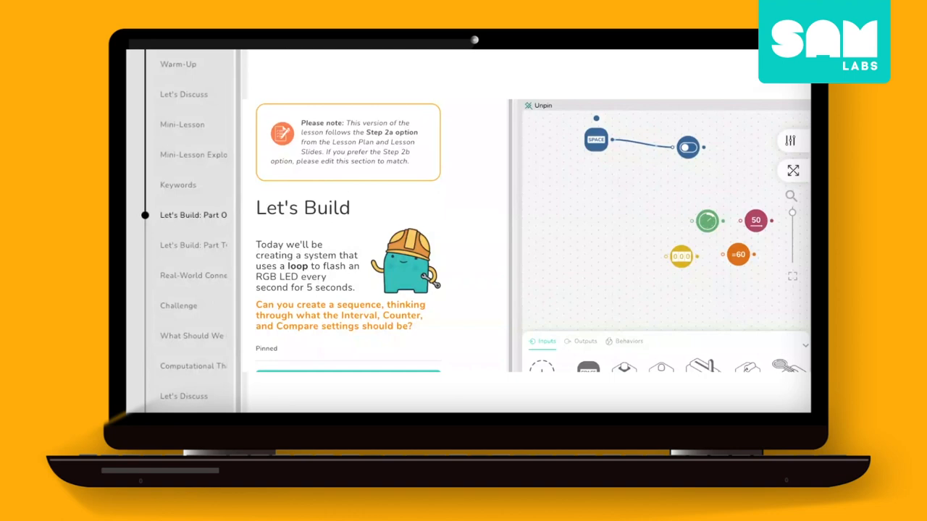
{"action": "left_click", "coordinate": [540, 105]}
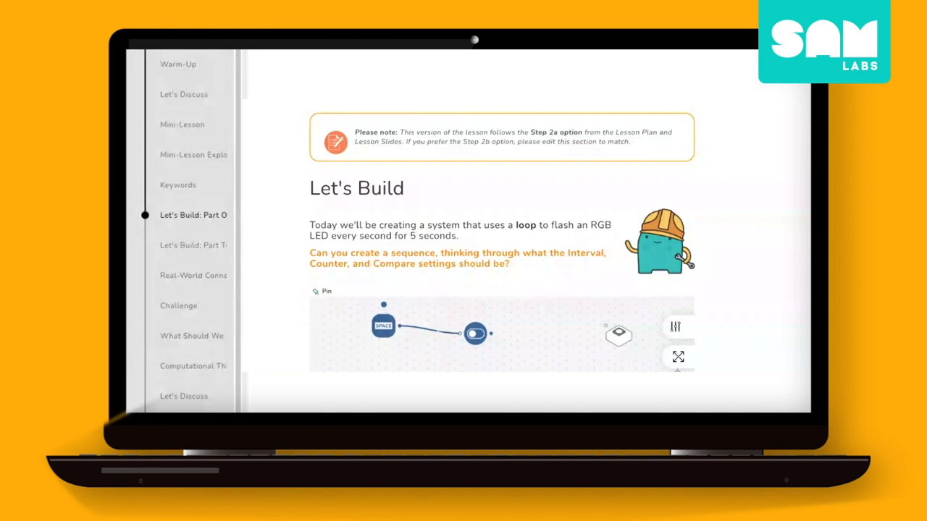
{"action": "left_click", "coordinate": [193, 275]}
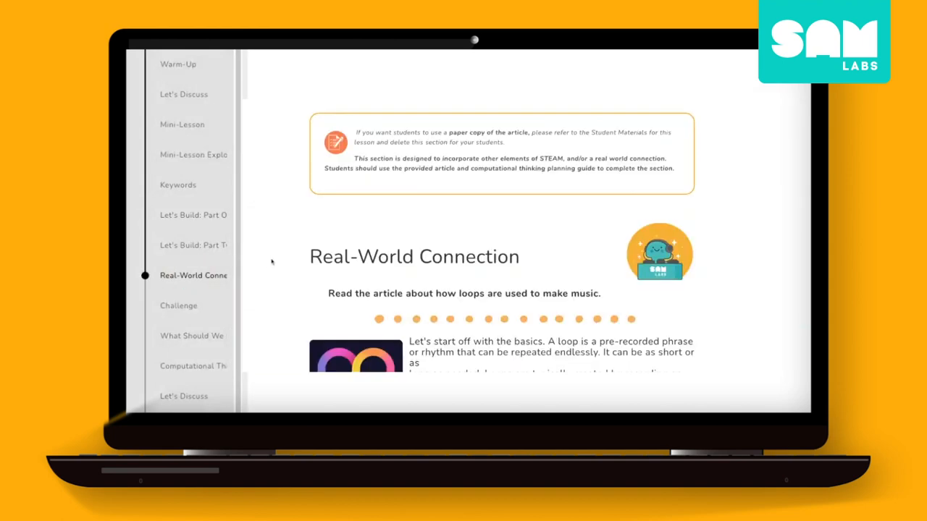
Step: Read the music-loops article down to its closing reflection question
{"action": "scroll", "scroll_direction": "down", "scroll_amount": 3}
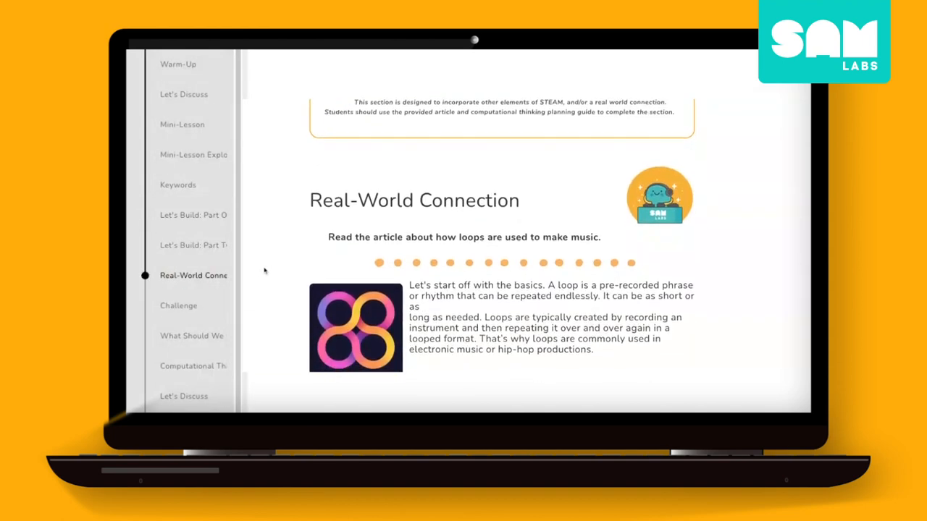
{"action": "scroll", "scroll_direction": "down", "scroll_amount": 3}
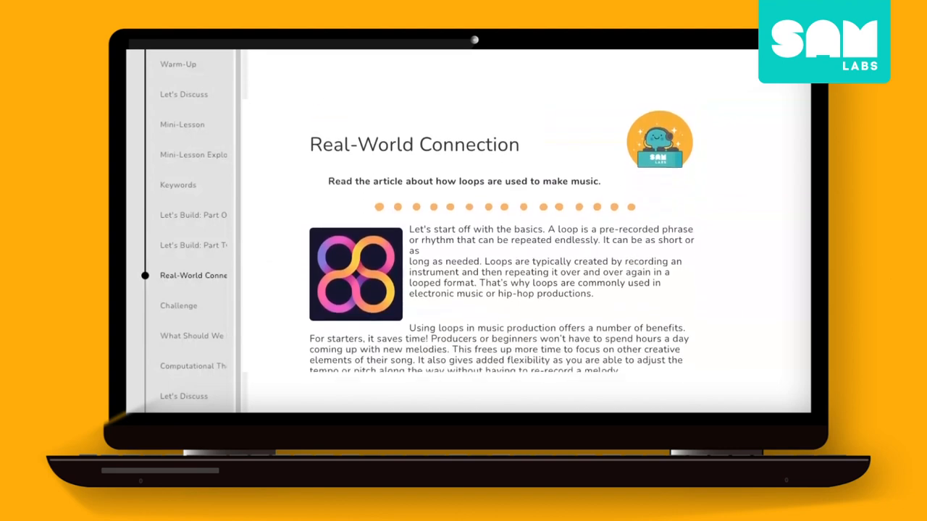
{"action": "scroll", "scroll_direction": "down", "scroll_amount": 3}
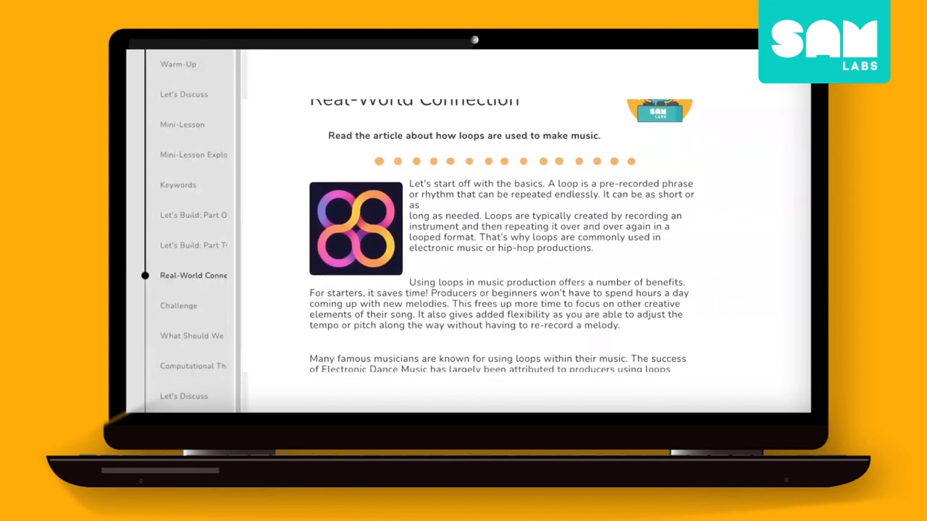
{"action": "scroll", "scroll_direction": "down", "scroll_amount": 3}
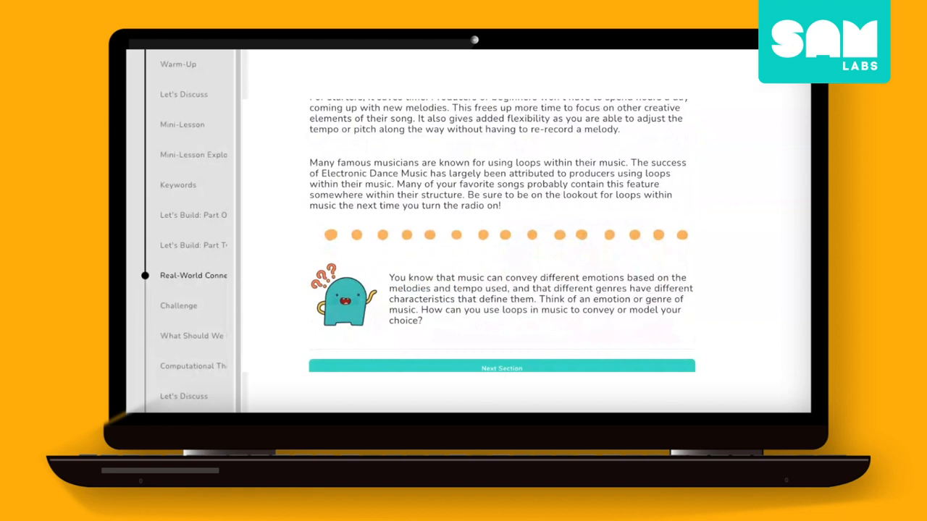
{"action": "mouse_move", "coordinate": [203, 366]}
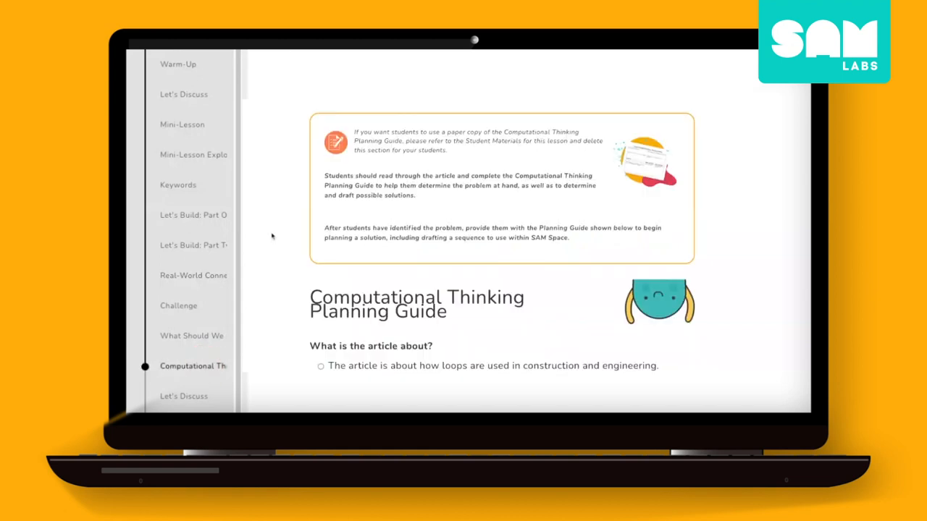
Step: Scroll through the Computational Thinking Planning Guide, then jump back to the Warm-Up dice activity
{"action": "scroll", "scroll_direction": "down", "scroll_amount": 3}
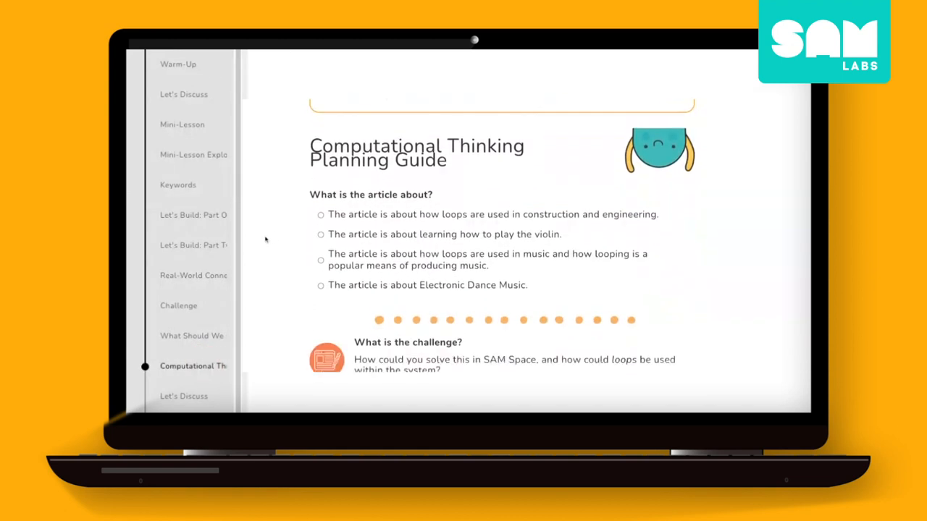
{"action": "scroll", "scroll_direction": "down", "scroll_amount": 3}
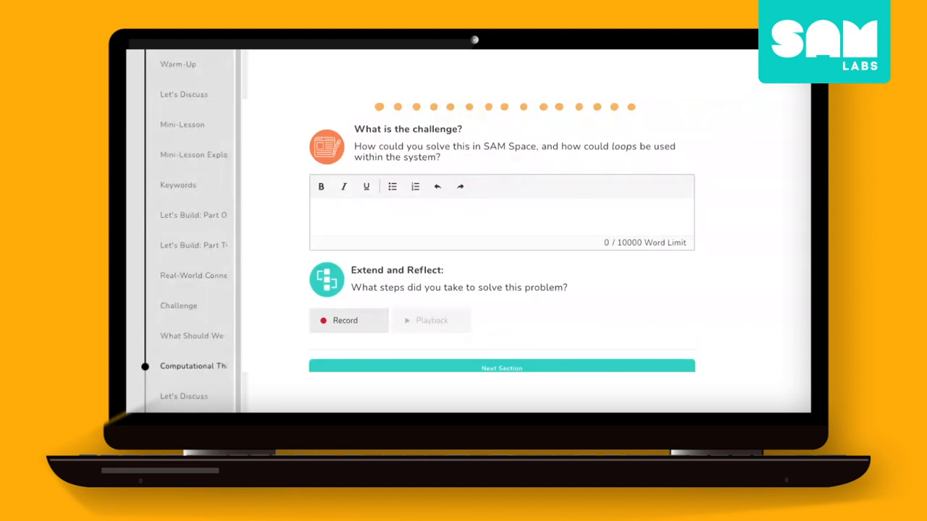
{"action": "scroll", "scroll_direction": "up", "scroll_amount": 3}
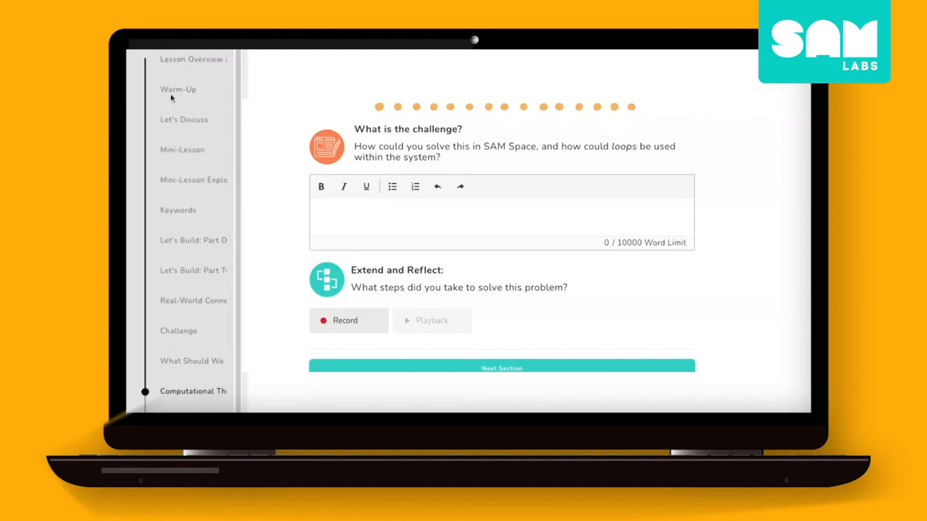
{"action": "left_click", "coordinate": [178, 89]}
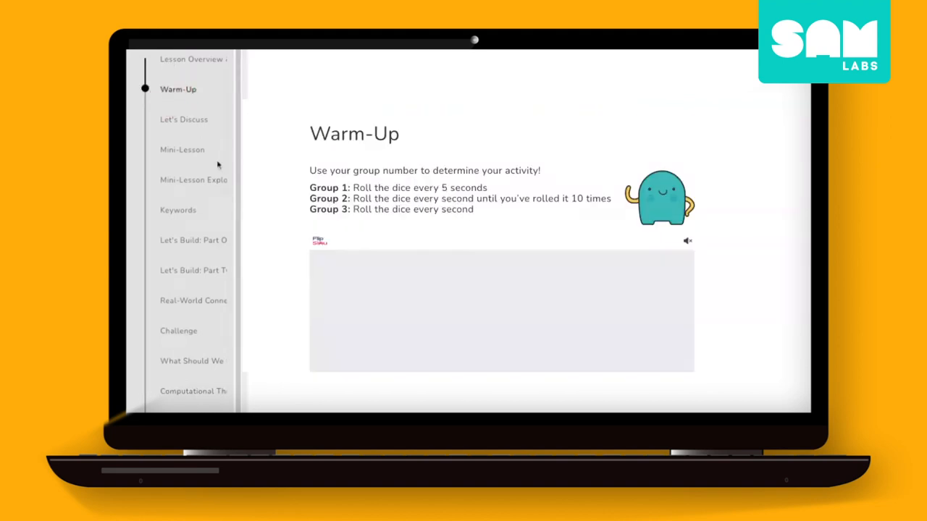
{"action": "scroll", "scroll_direction": "down", "scroll_amount": 3}
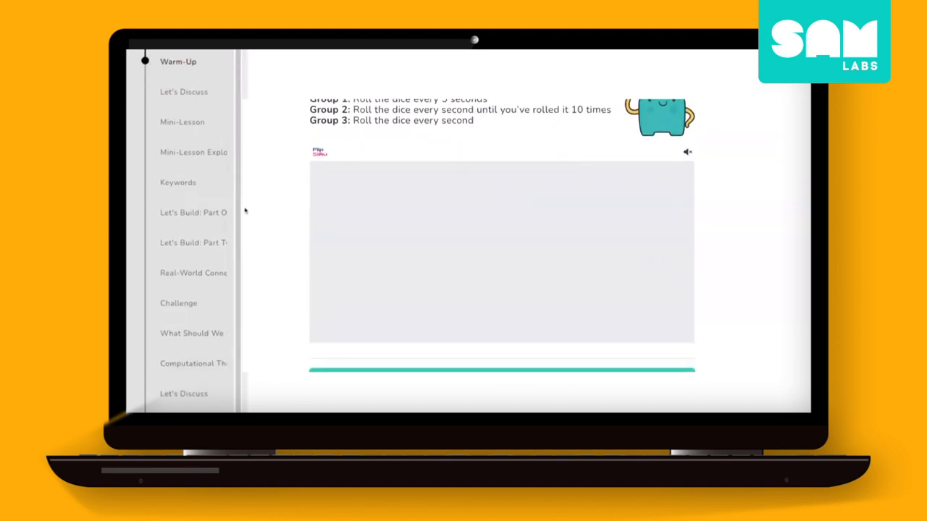